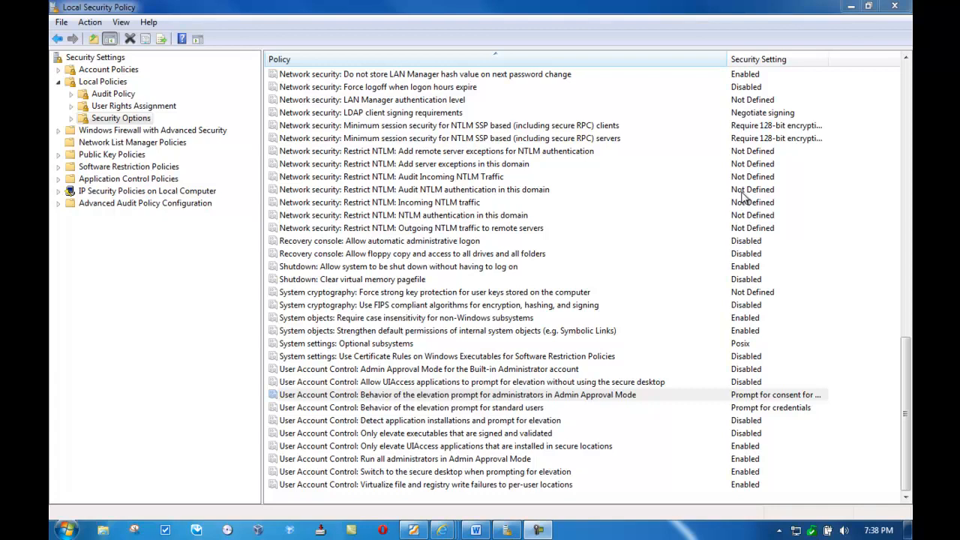
pyautogui.moveTo(529, 379)
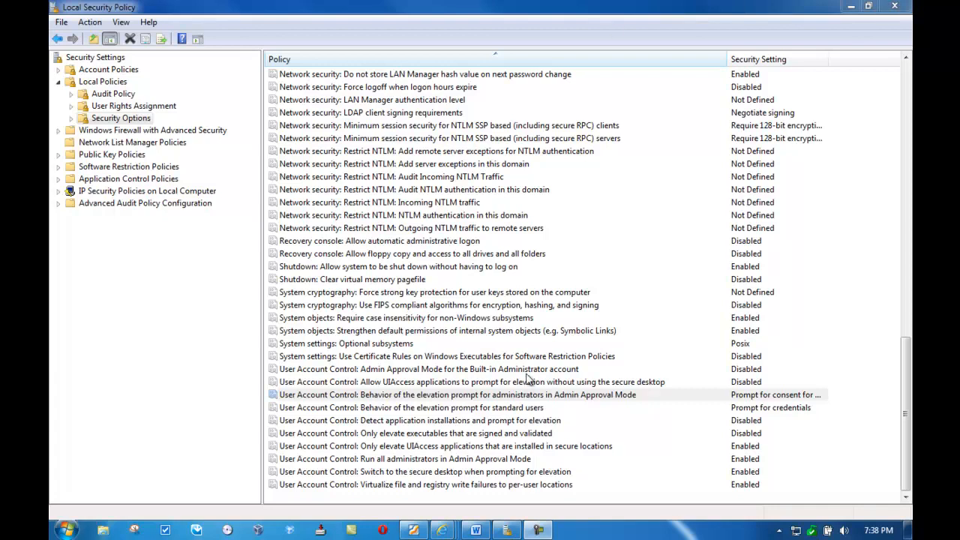
pyautogui.moveTo(424, 439)
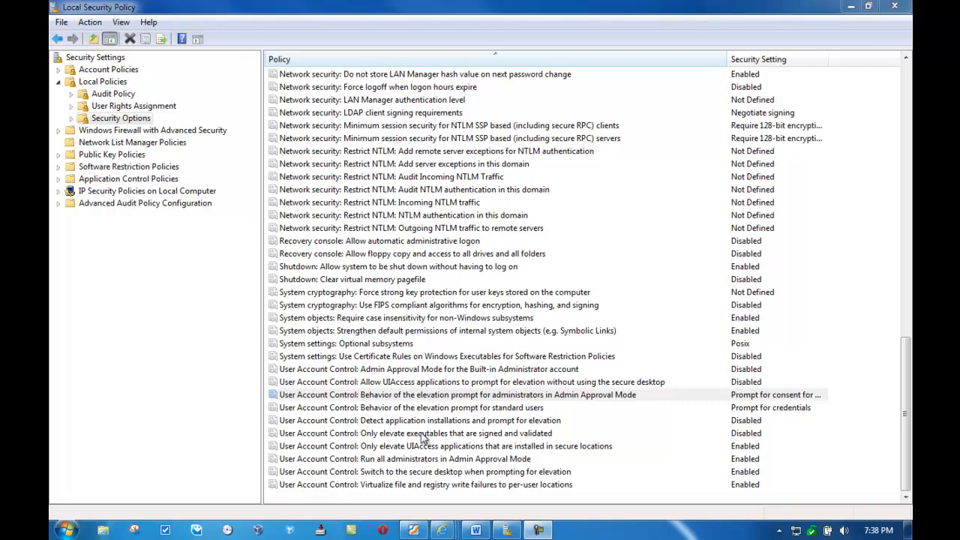
pyautogui.moveTo(405, 405)
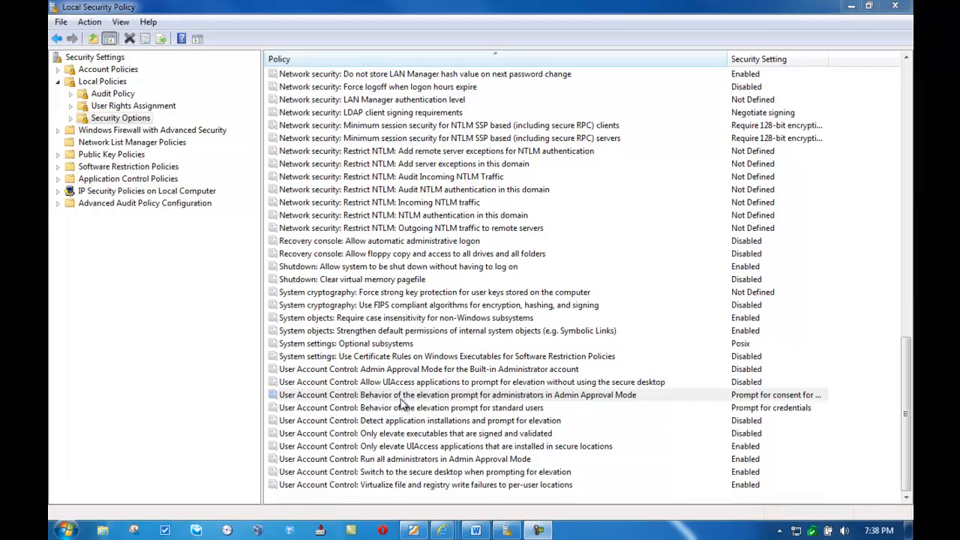
# Step: Open the admin elevation-prompt policy, showing Prompt for consent for non-Windows binaries
pyautogui.doubleClick(456, 394)
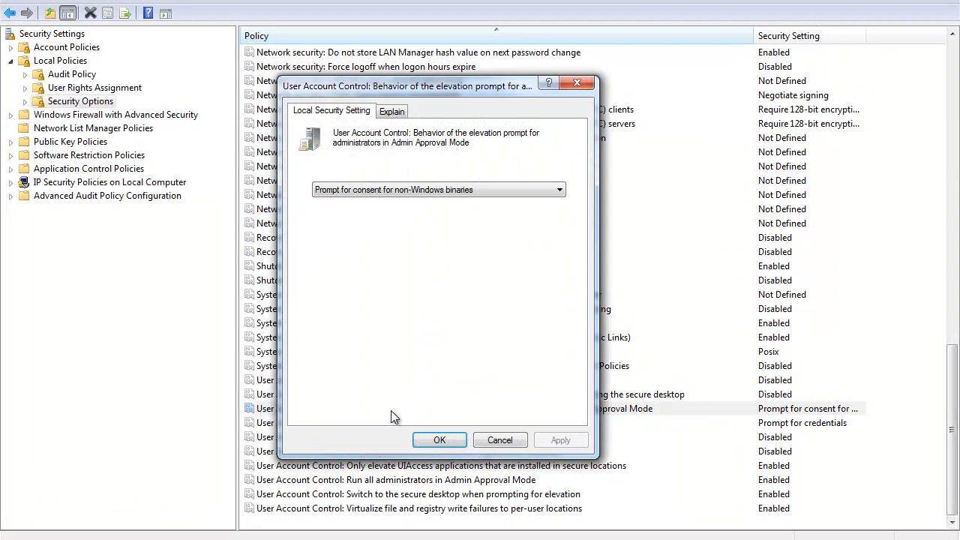
pyautogui.moveTo(629, 287)
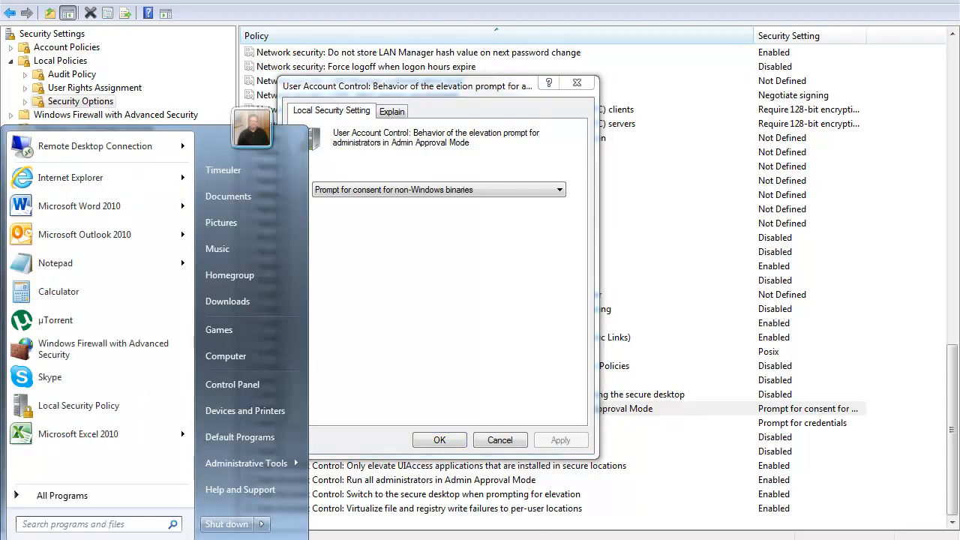
pyautogui.moveTo(232, 384)
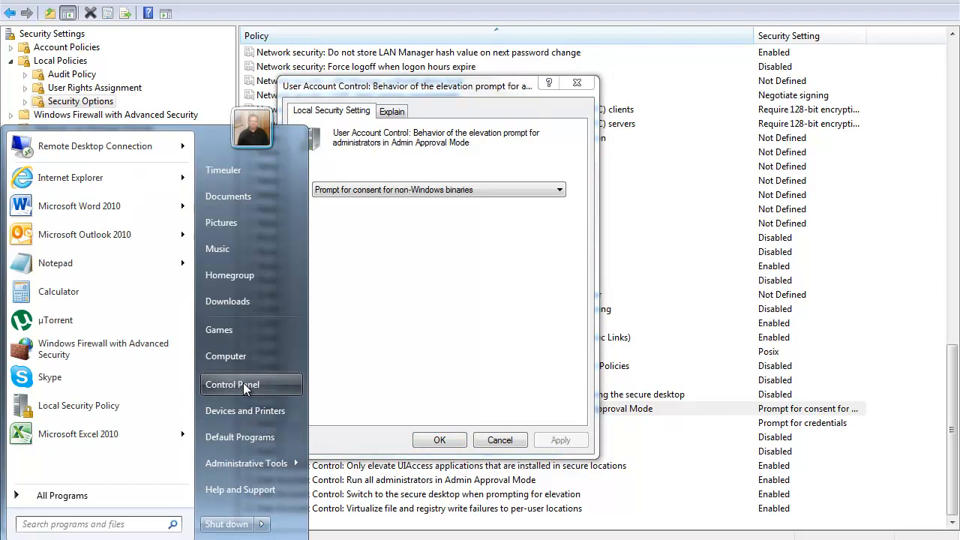
pyautogui.rightClick(226, 356)
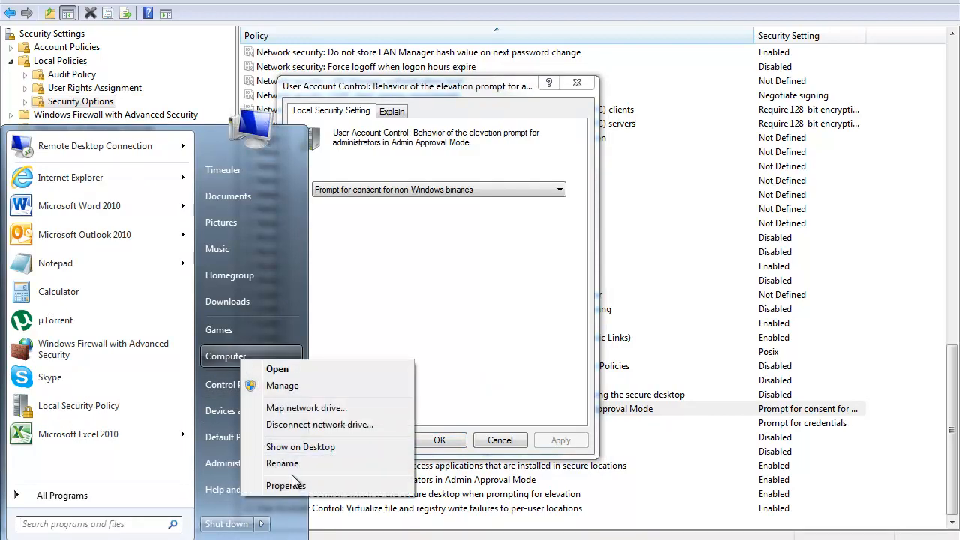
pyautogui.click(285, 485)
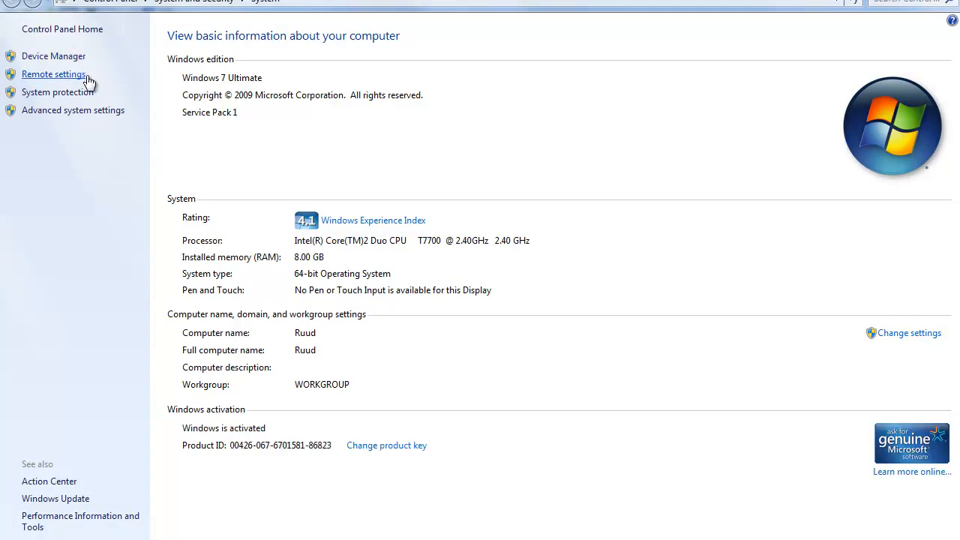
pyautogui.moveTo(73, 110)
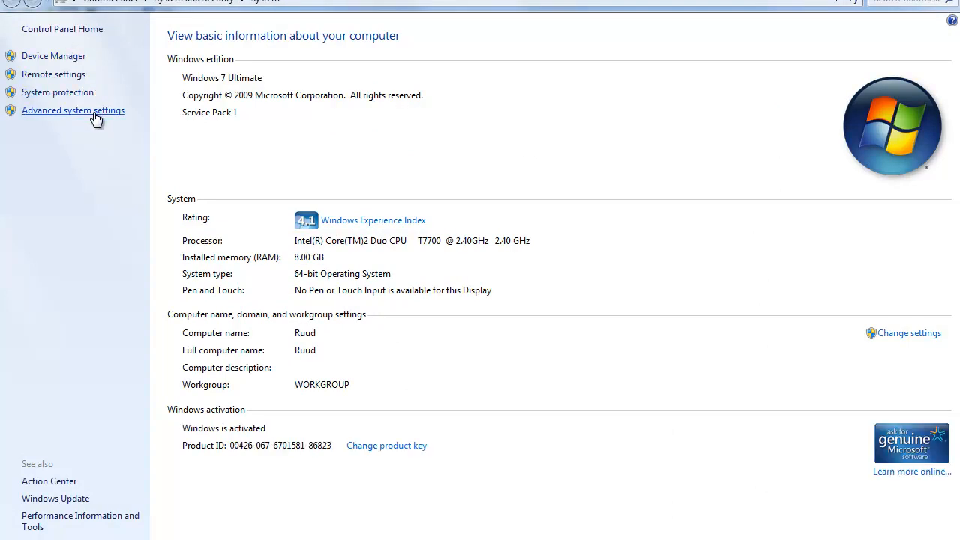
pyautogui.moveTo(4, 68)
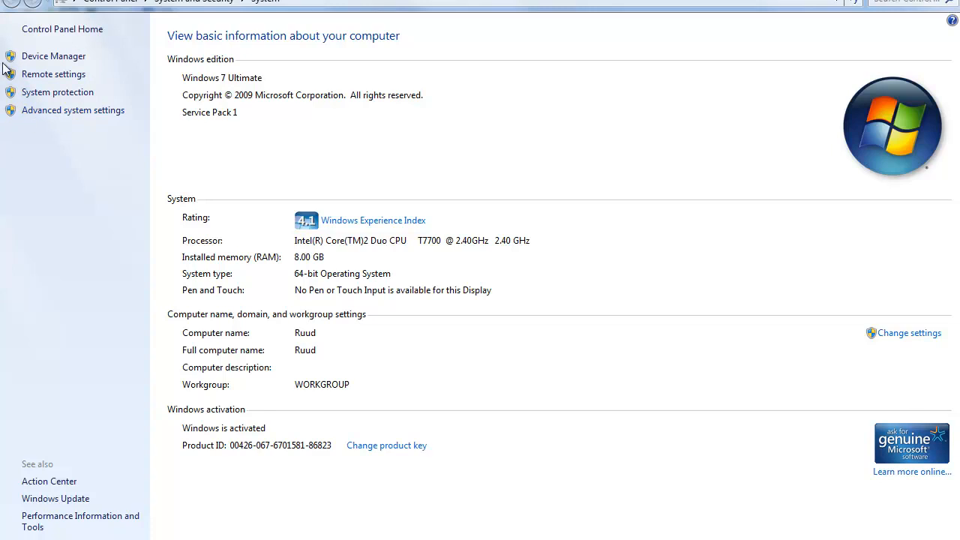
pyautogui.moveTo(14, 116)
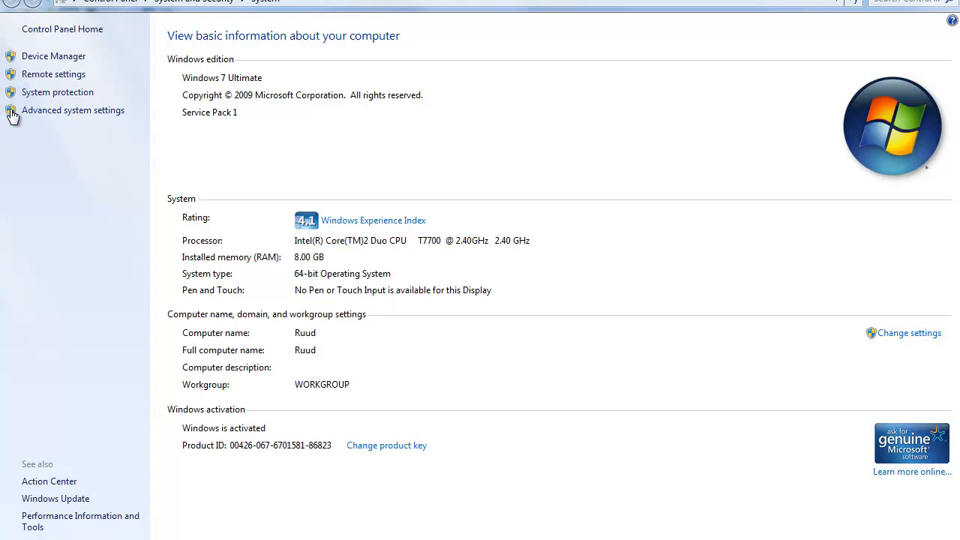
pyautogui.moveTo(909, 333)
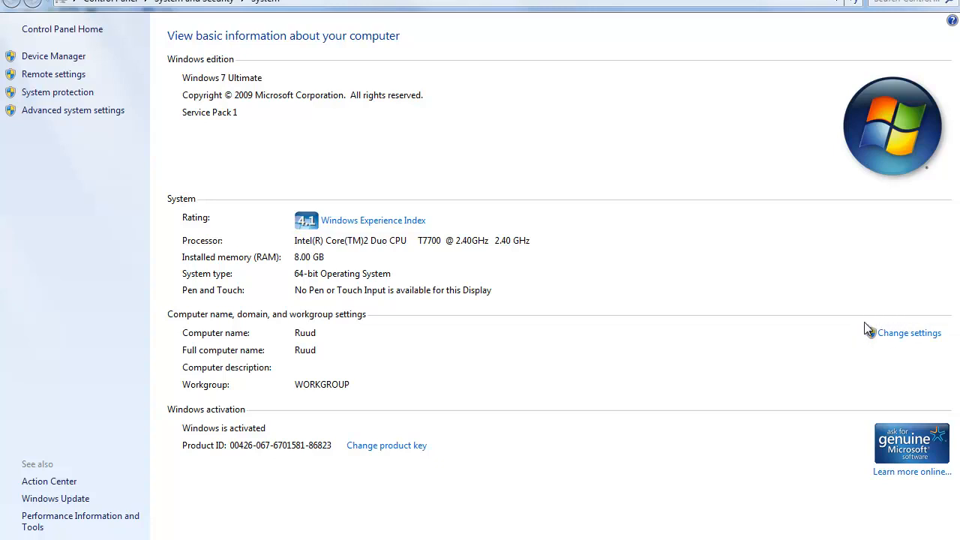
pyautogui.moveTo(929, 334)
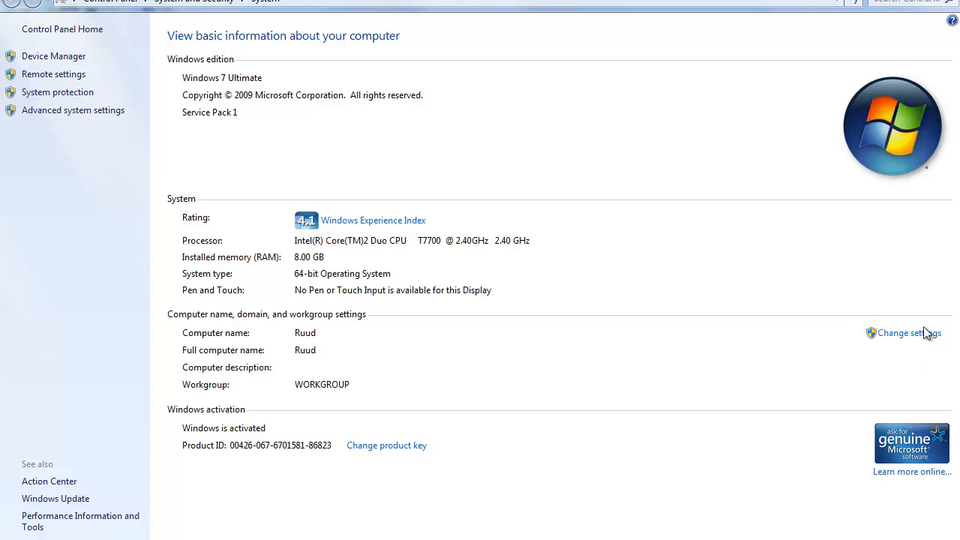
pyautogui.moveTo(876, 339)
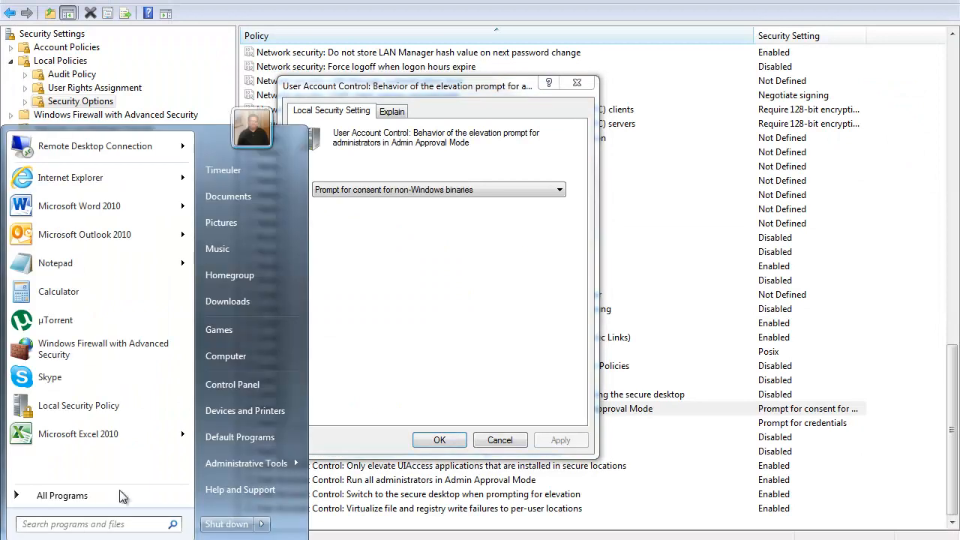
# Step: Go to Control Panel's System and Security category page
pyautogui.click(232, 384)
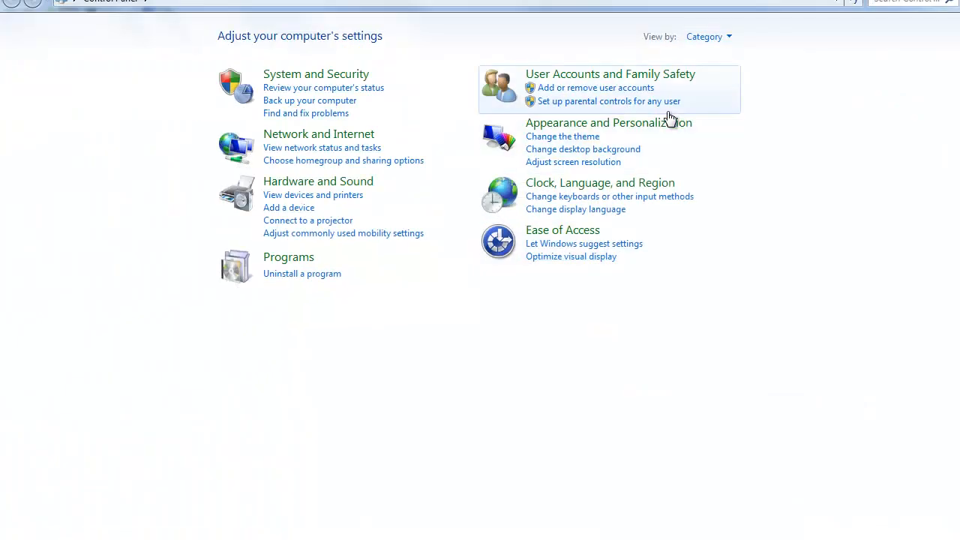
pyautogui.moveTo(636, 81)
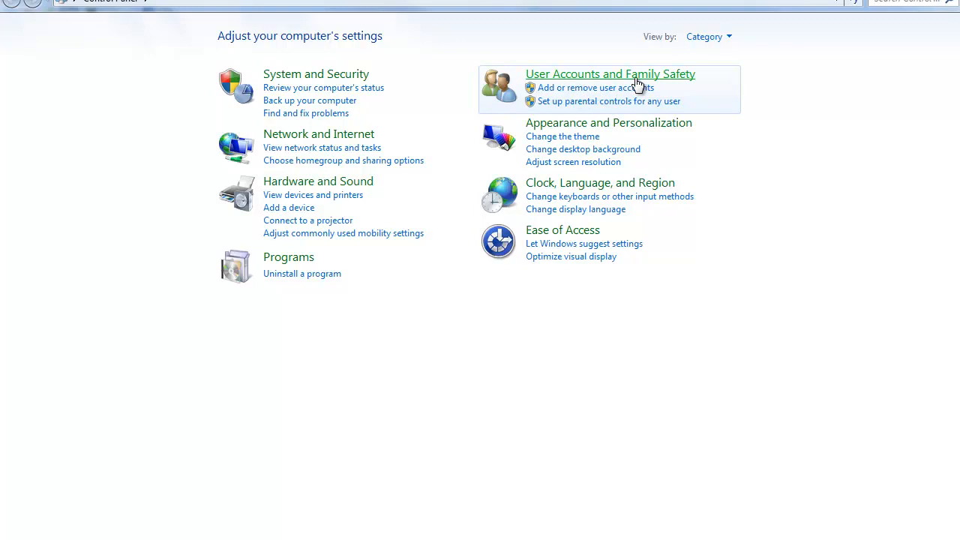
pyautogui.moveTo(316, 73)
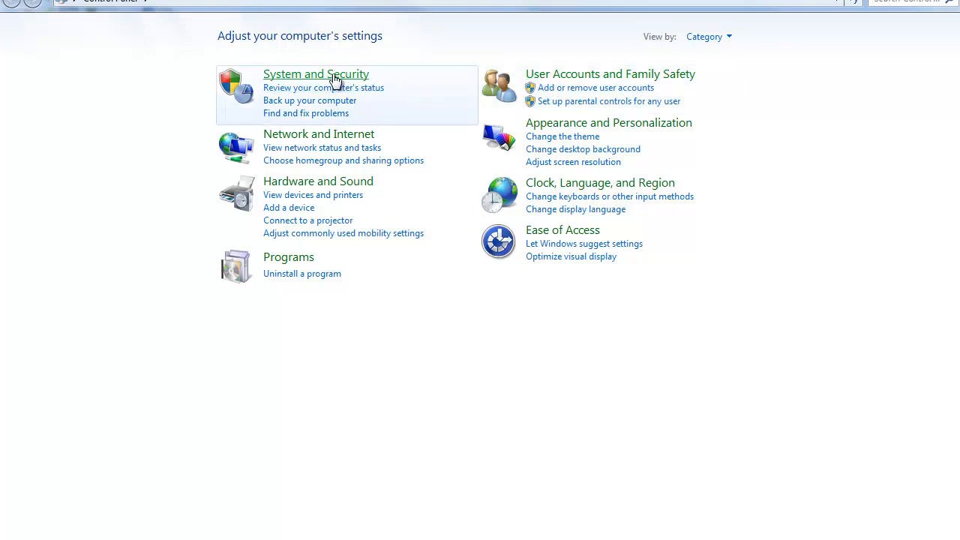
pyautogui.click(316, 73)
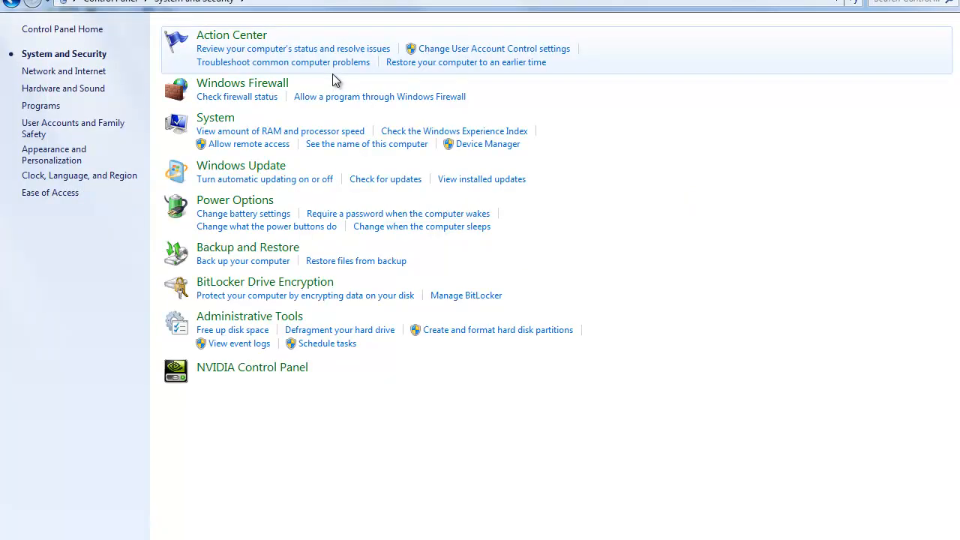
pyautogui.moveTo(420, 255)
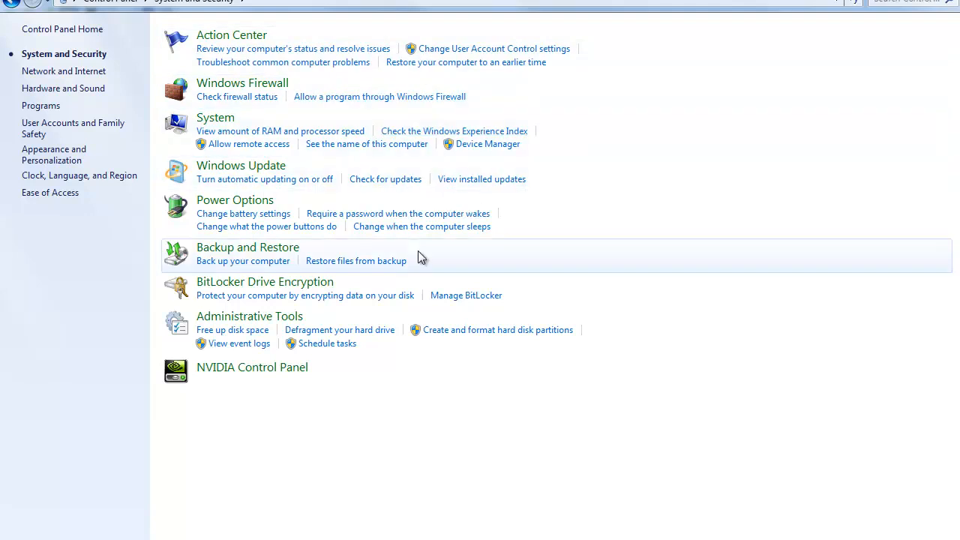
pyautogui.moveTo(869, 186)
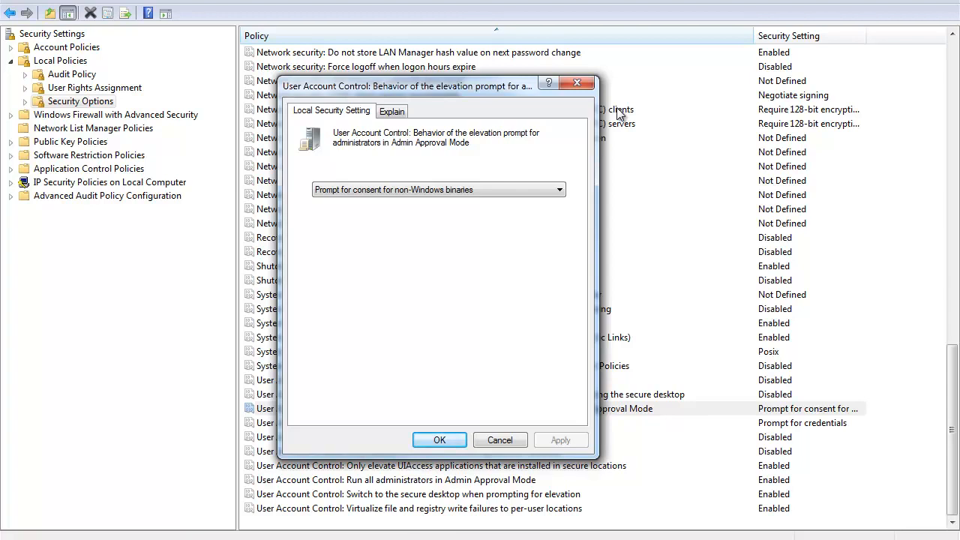
pyautogui.moveTo(354, 248)
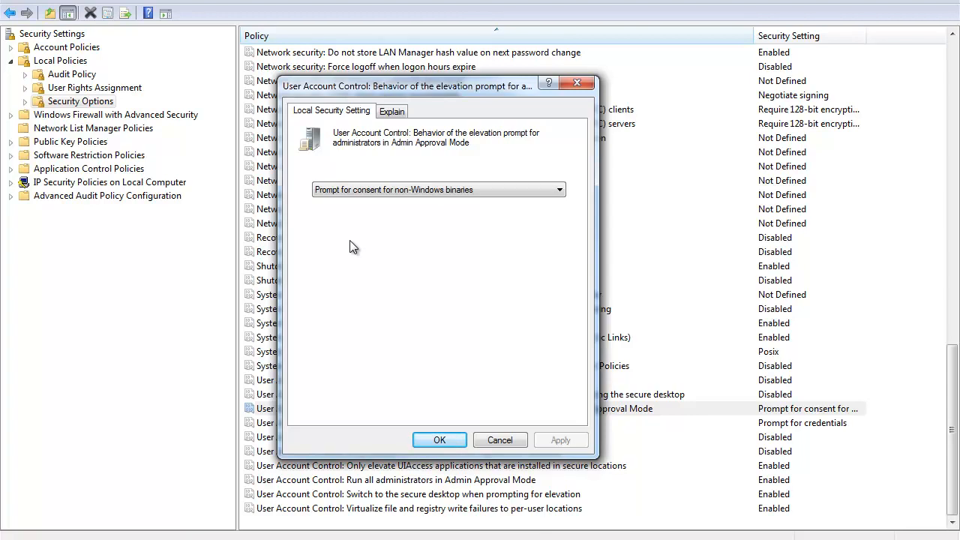
pyautogui.moveTo(338, 229)
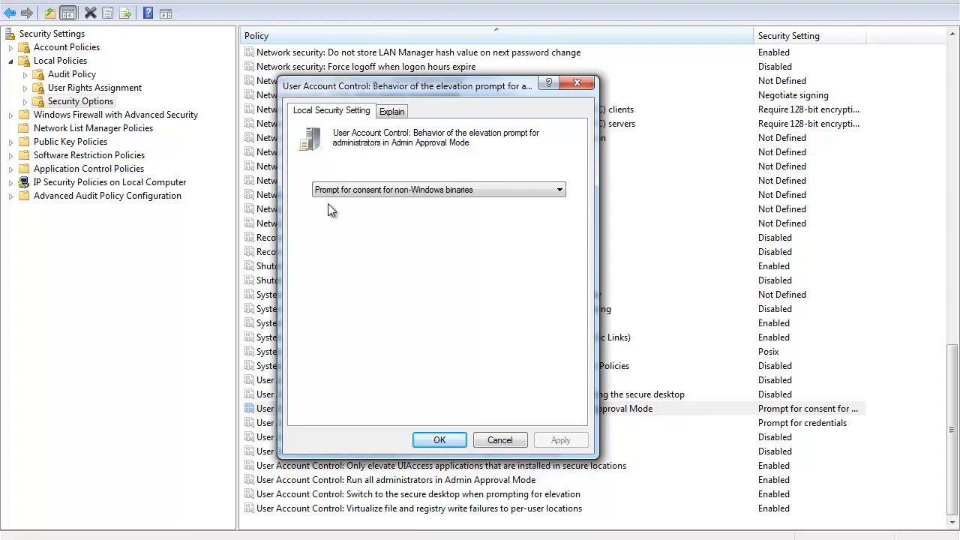
pyautogui.moveTo(418, 211)
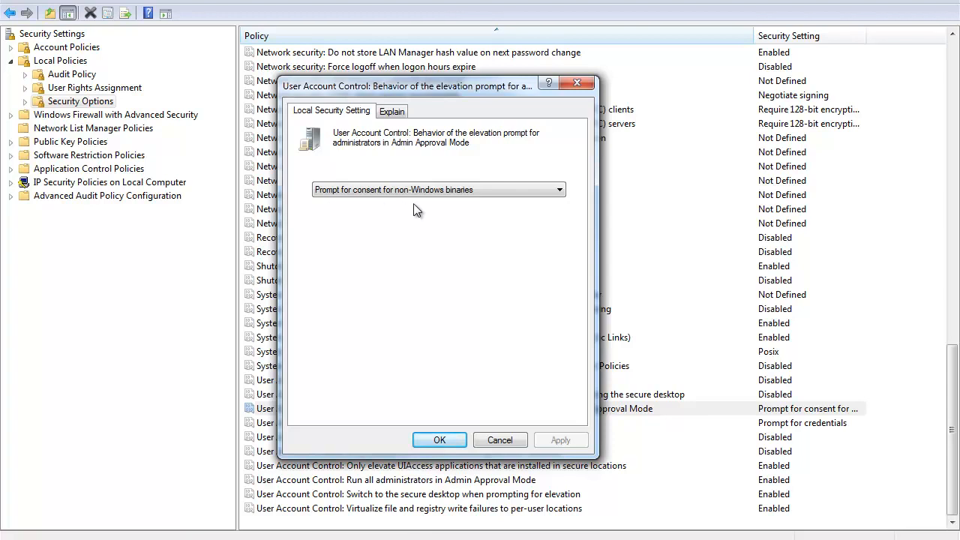
pyautogui.moveTo(467, 210)
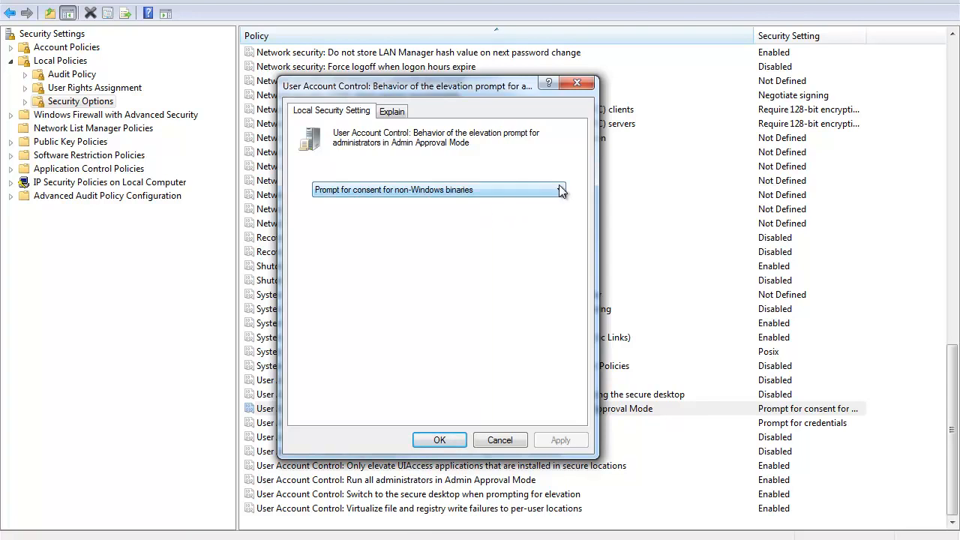
pyautogui.click(560, 189)
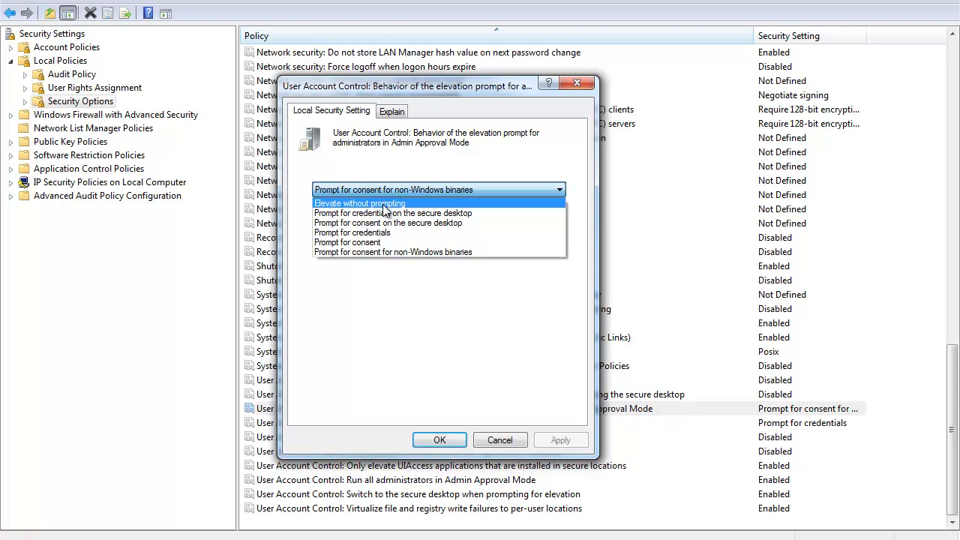
pyautogui.moveTo(390, 213)
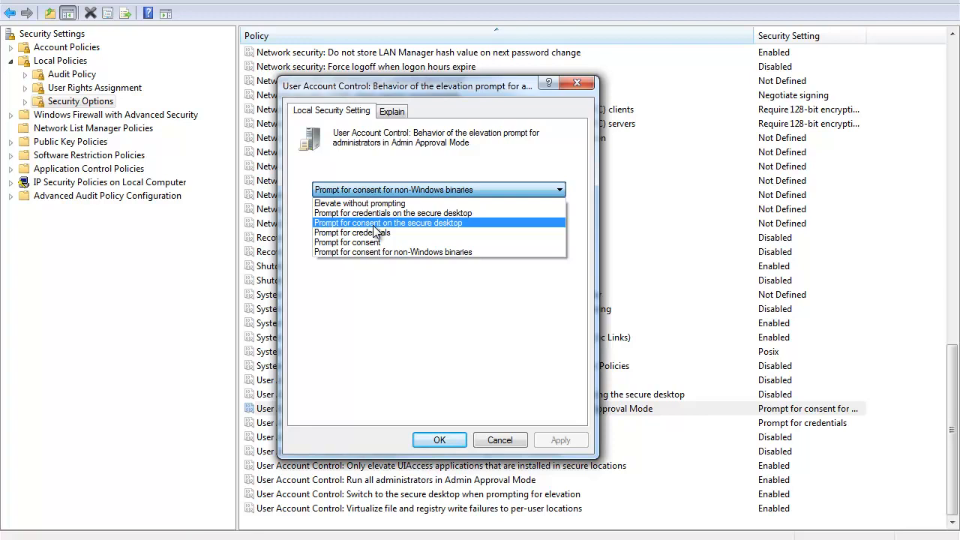
pyautogui.moveTo(401, 232)
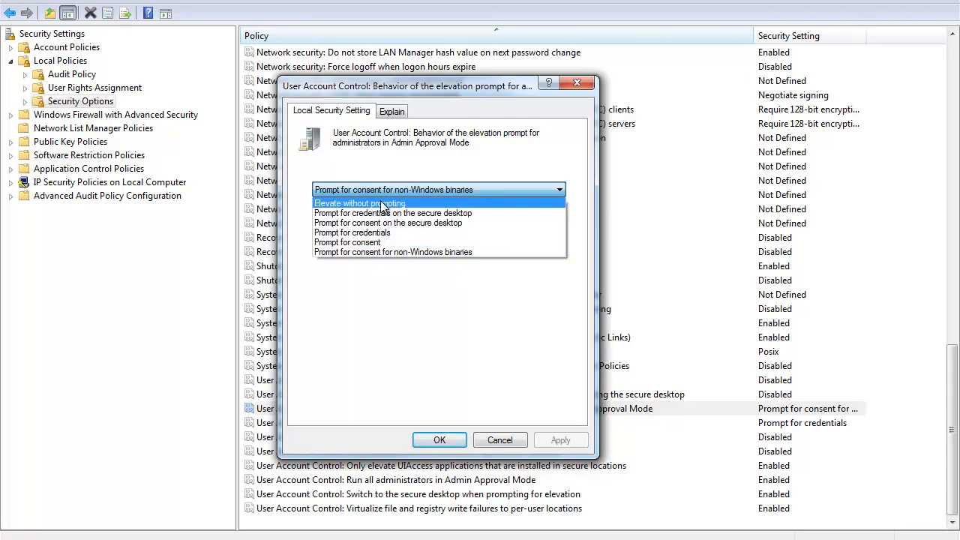
pyautogui.moveTo(353, 232)
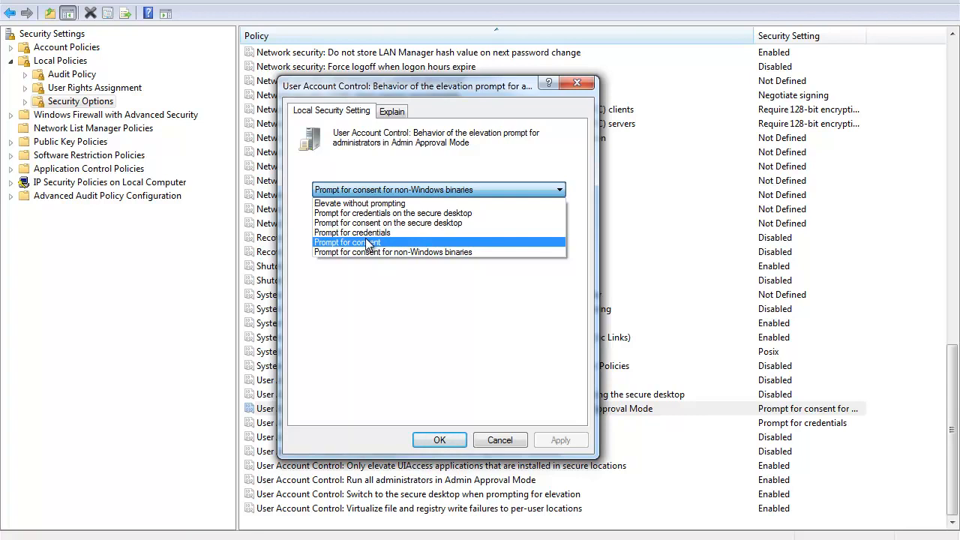
pyautogui.moveTo(411, 213)
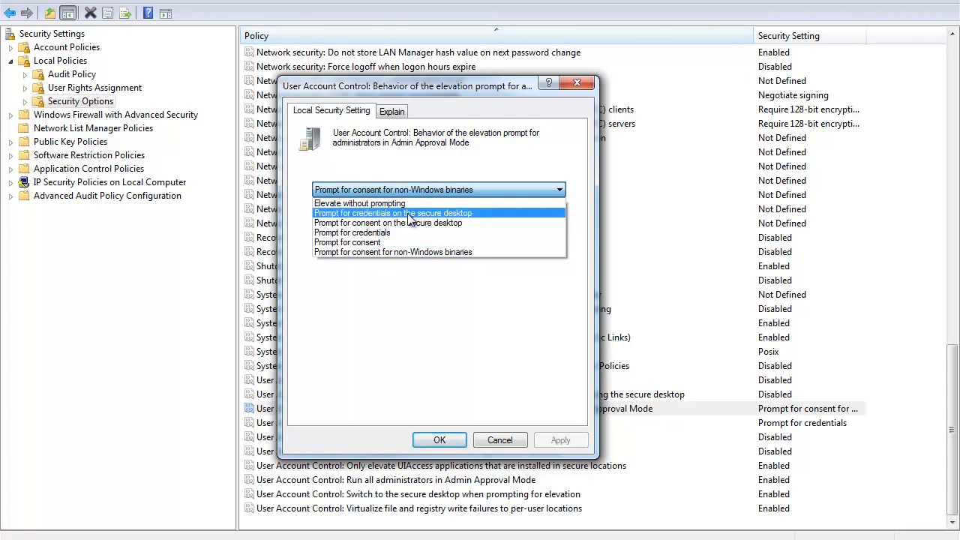
pyautogui.click(393, 252)
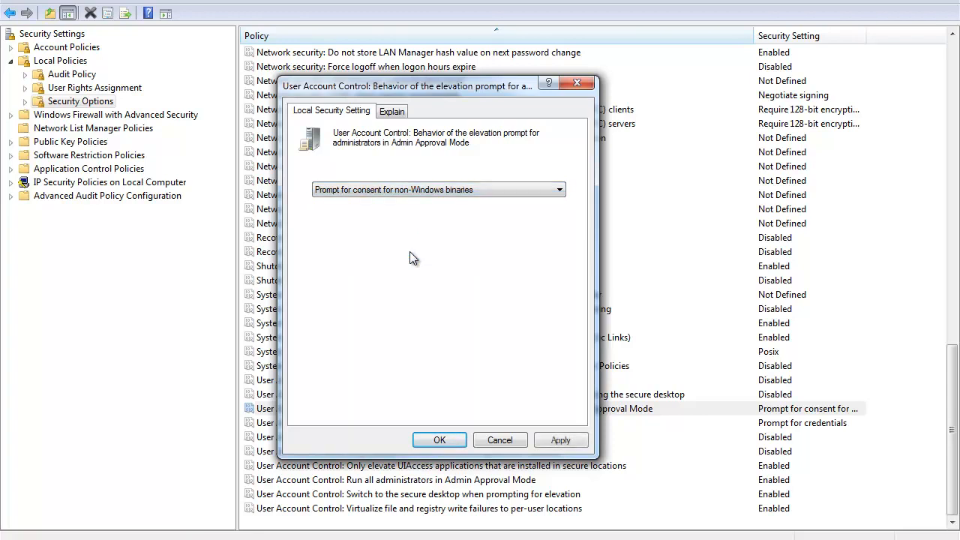
pyautogui.moveTo(424, 259)
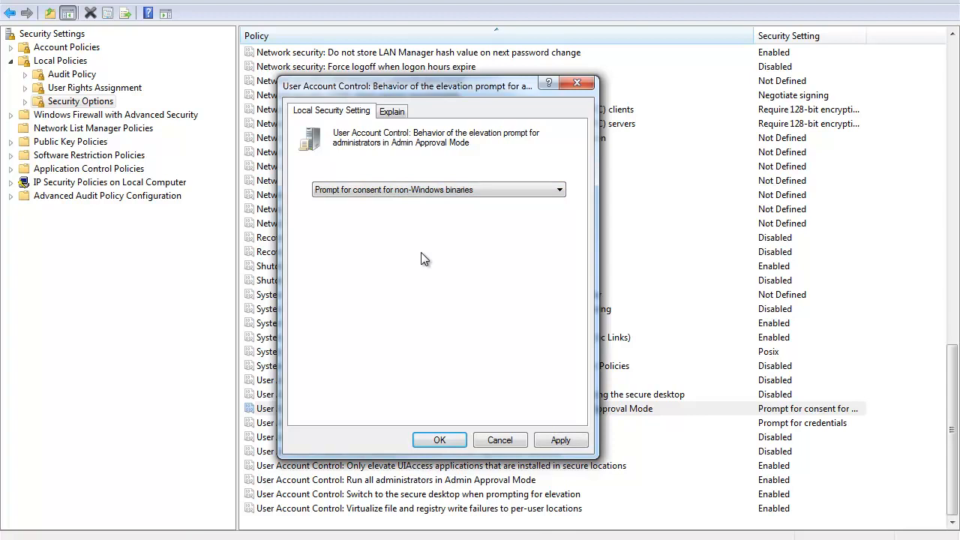
pyautogui.moveTo(560, 441)
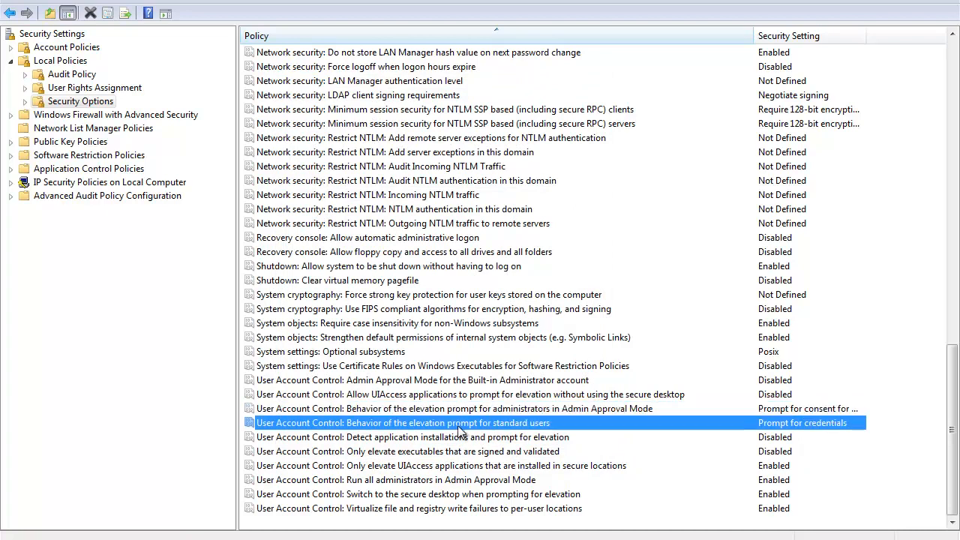
# Step: Open the standard users elevation prompt policy and expand its choices list
pyautogui.doubleClick(423, 422)
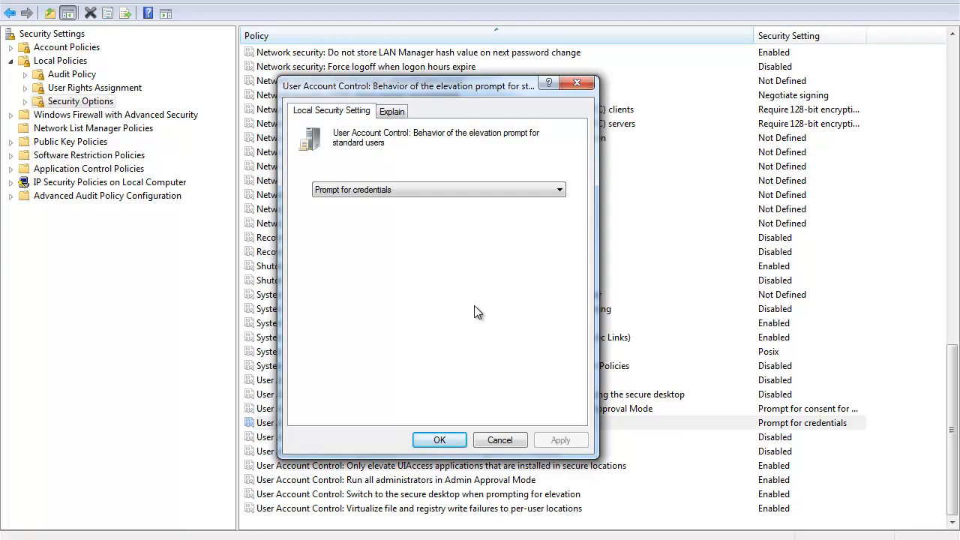
pyautogui.moveTo(488, 262)
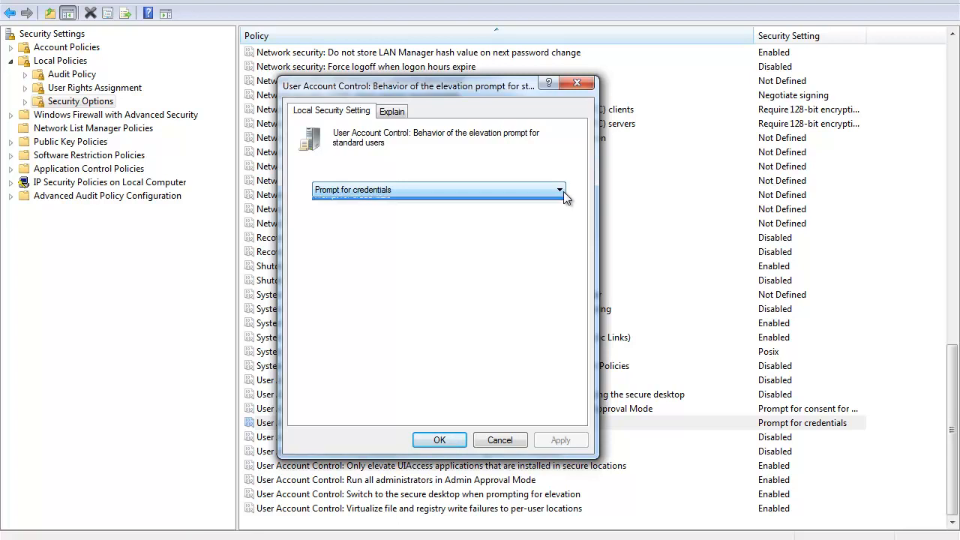
pyautogui.click(559, 190)
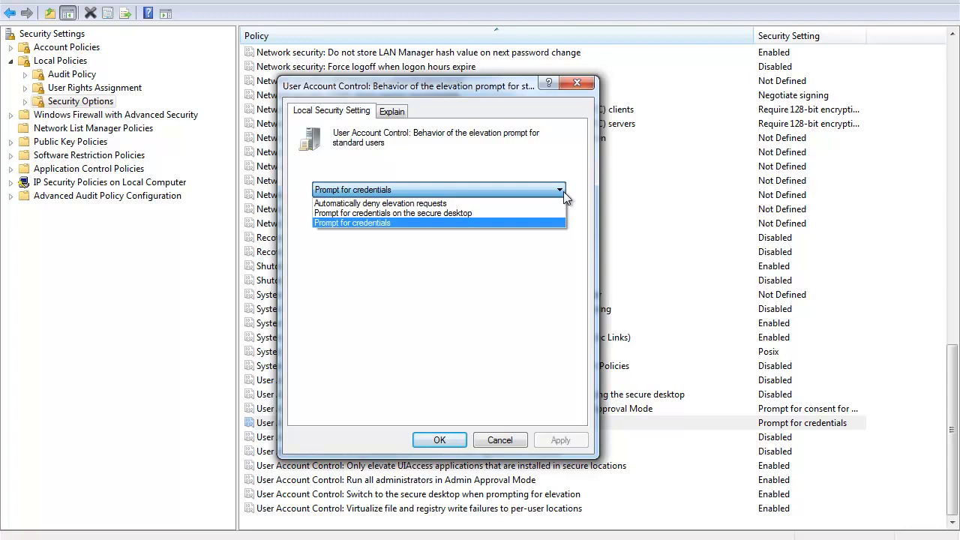
pyautogui.moveTo(443, 203)
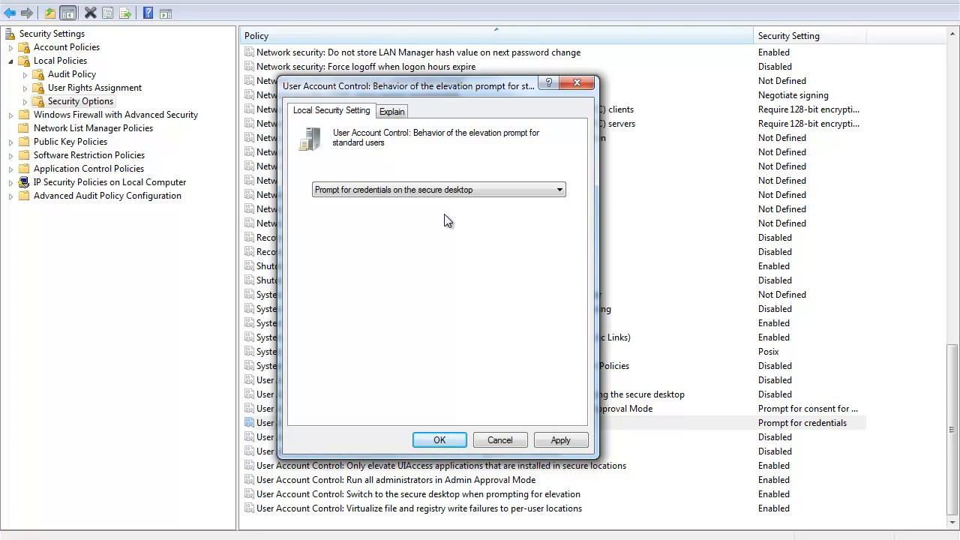
pyautogui.moveTo(562, 155)
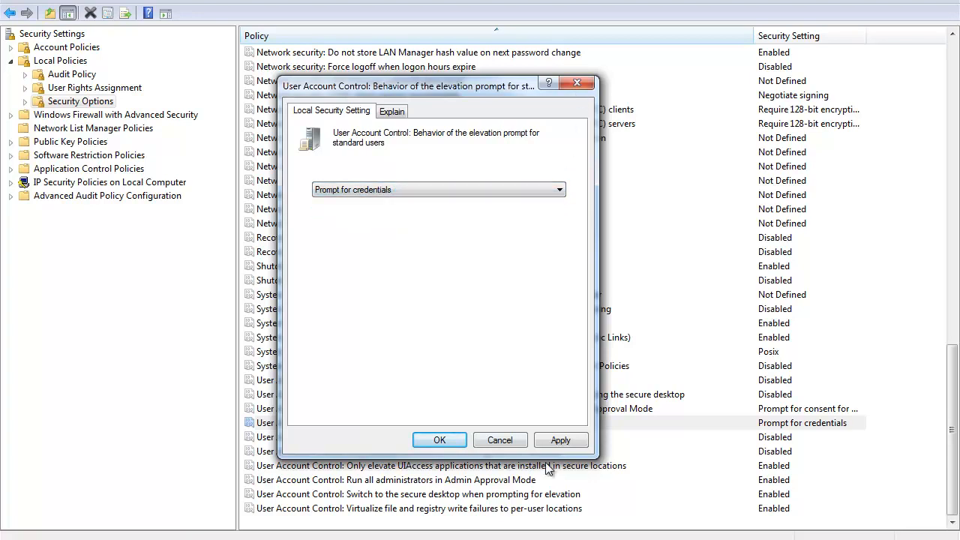
# Step: Close the standard users policy and open Admin Approval Mode for the Built-in Administrator
pyautogui.click(440, 440)
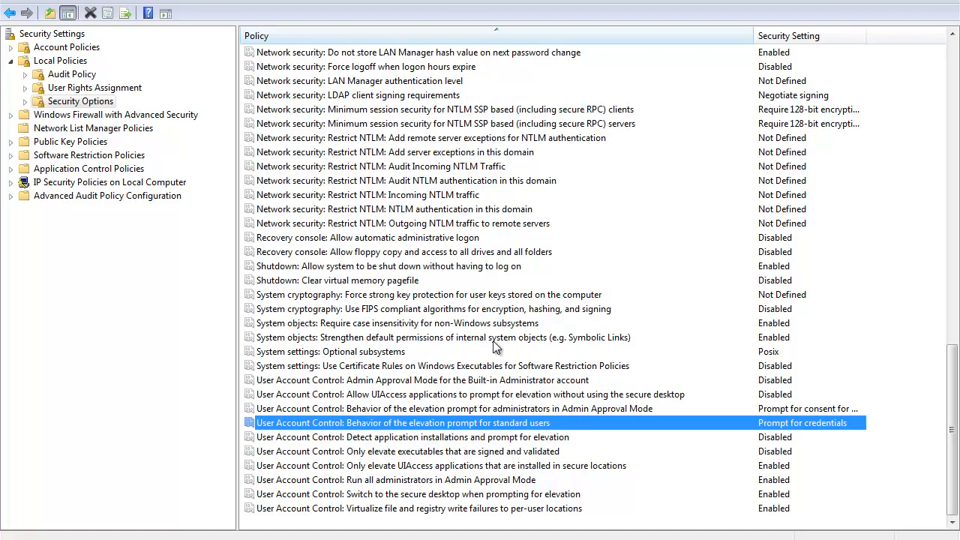
pyautogui.moveTo(527, 328)
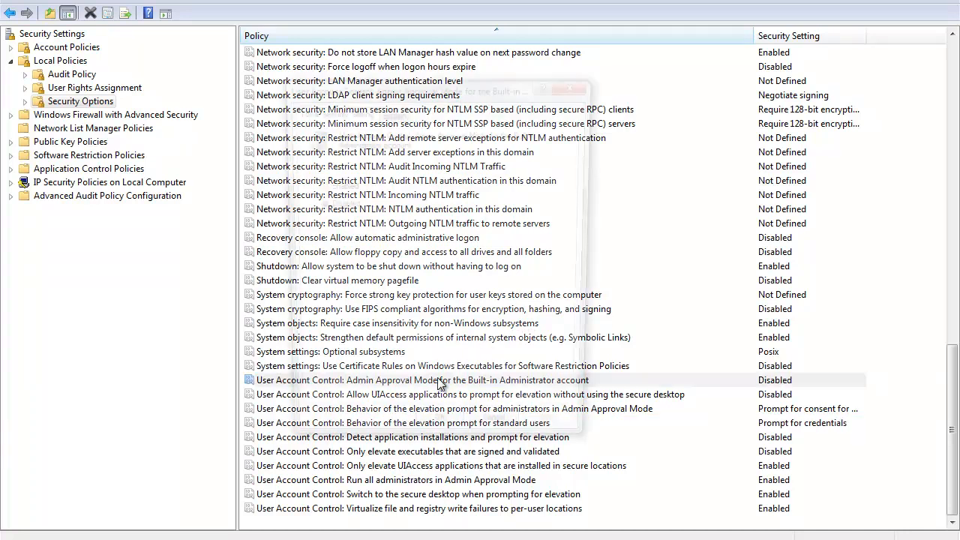
pyautogui.doubleClick(423, 380)
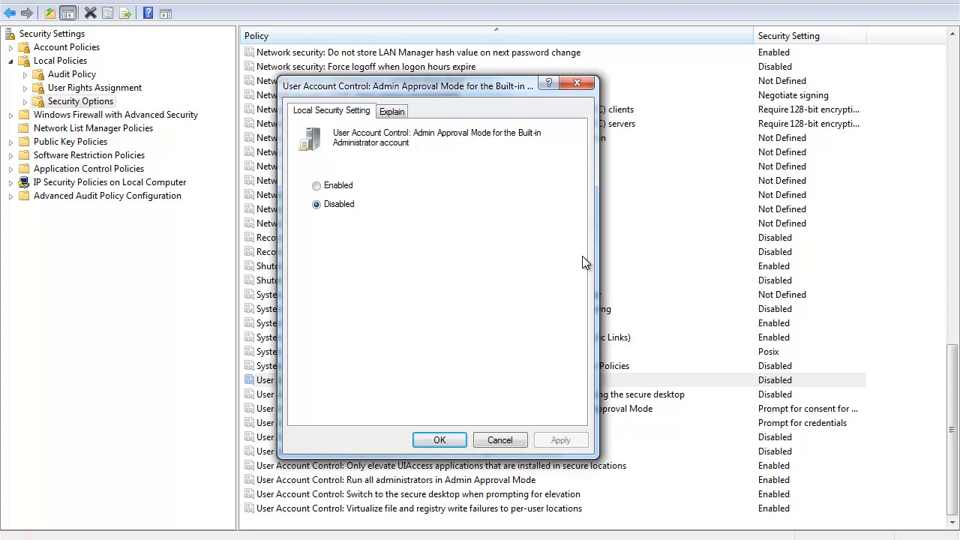
pyautogui.moveTo(576, 109)
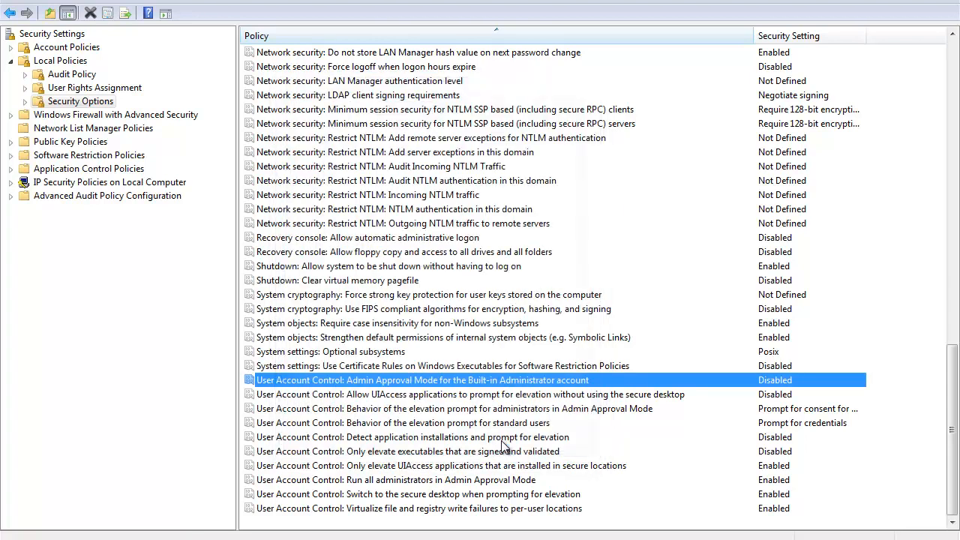
pyautogui.moveTo(574, 390)
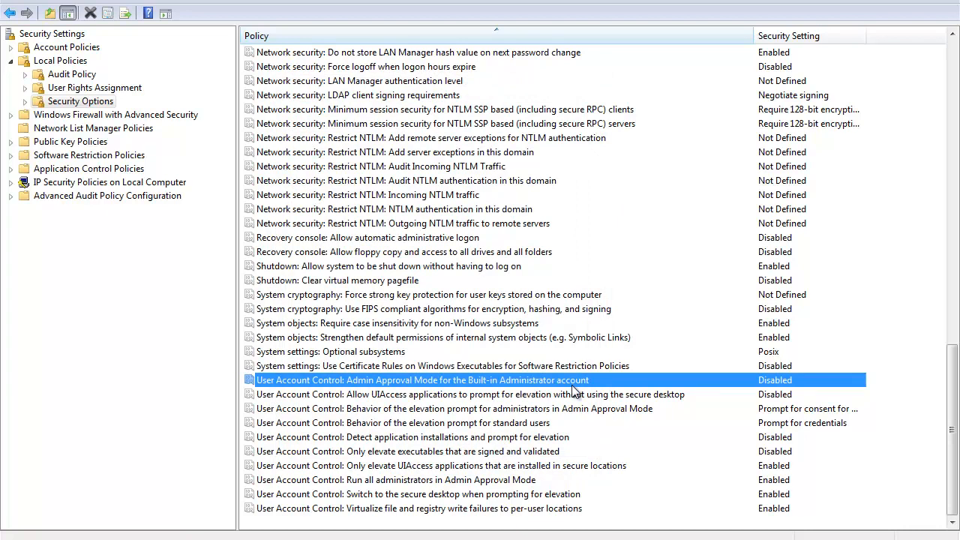
pyautogui.moveTo(462, 494)
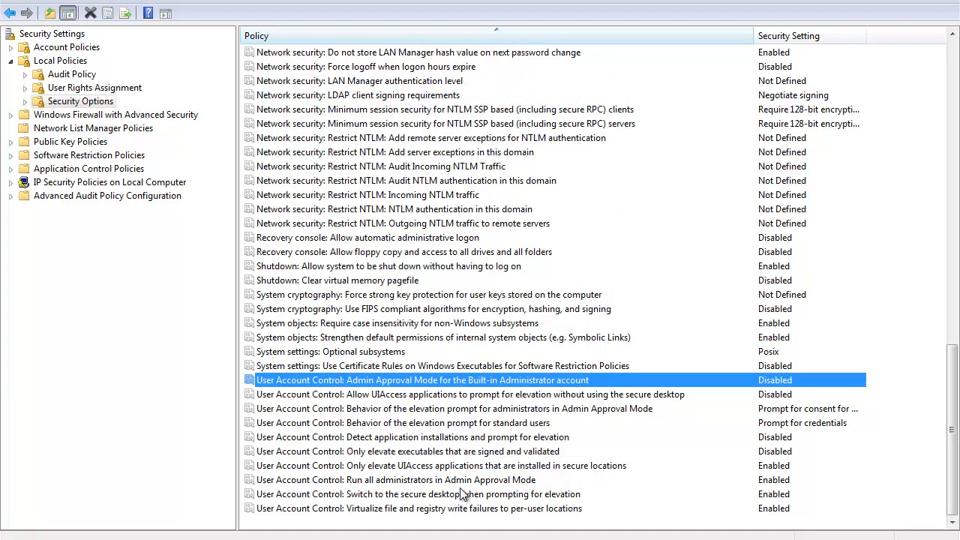
pyautogui.moveTo(462, 501)
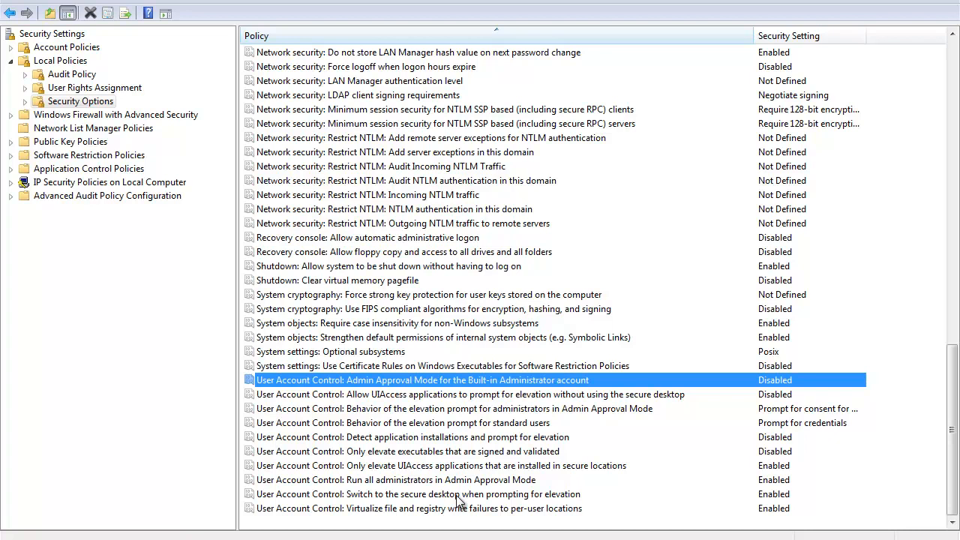
# Step: Open the 'Switch to the secure desktop when prompting for elevation' policy, showing Enabled
pyautogui.doubleClick(417, 493)
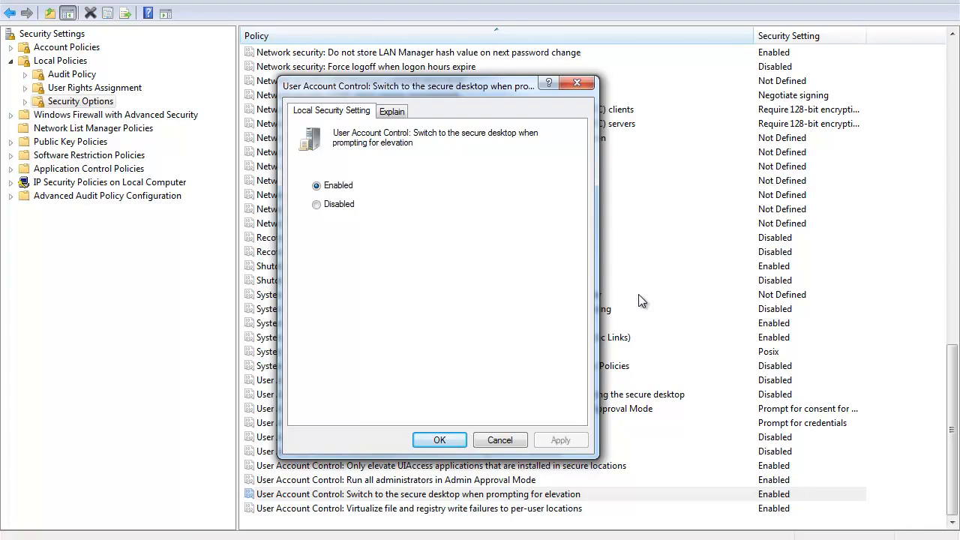
pyautogui.moveTo(476, 60)
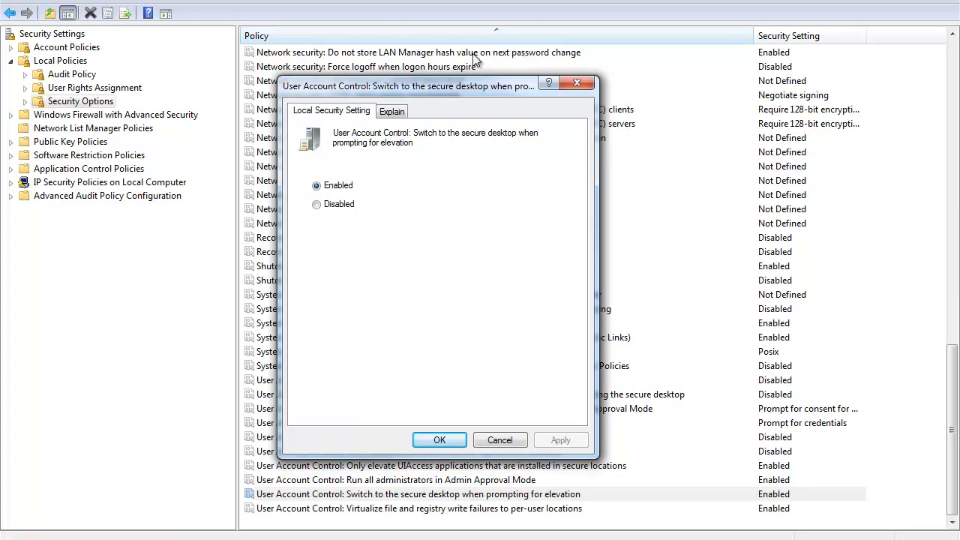
pyautogui.moveTo(577, 83)
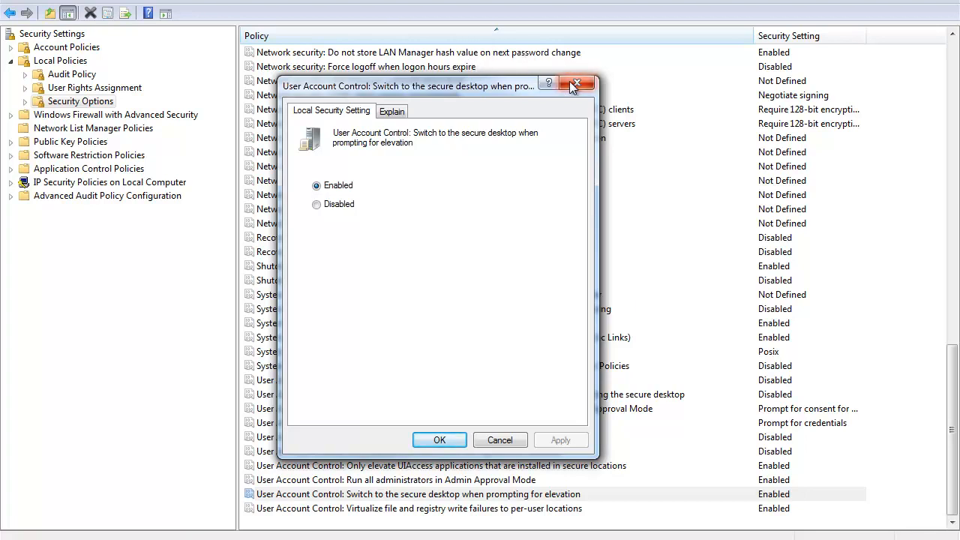
# Step: Close the secure desktop policy dialog, leaving it Enabled
pyautogui.click(575, 83)
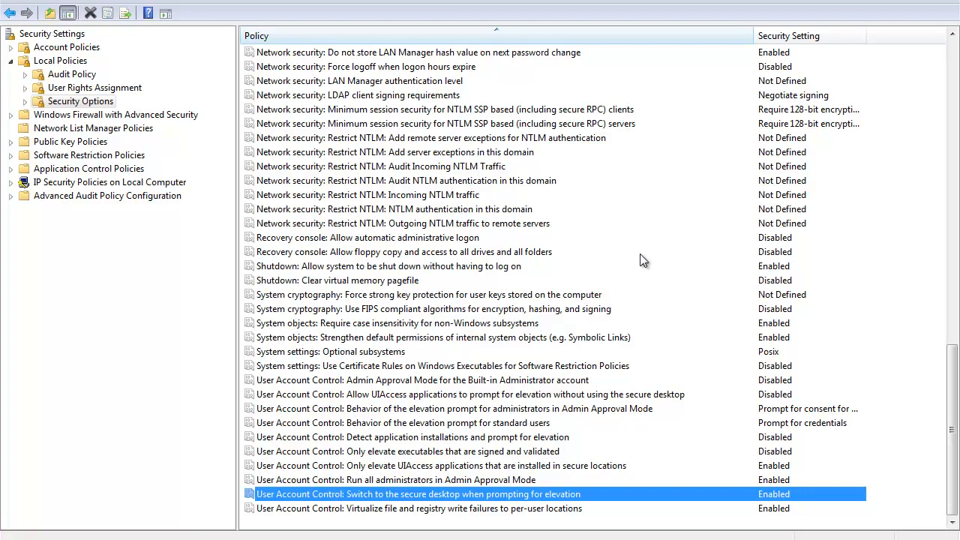
pyautogui.moveTo(564, 304)
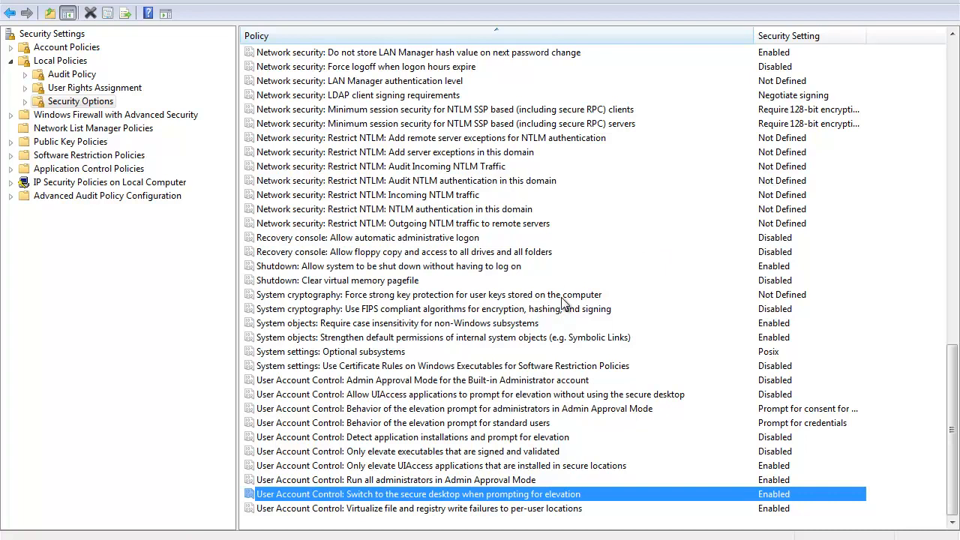
pyautogui.moveTo(439, 443)
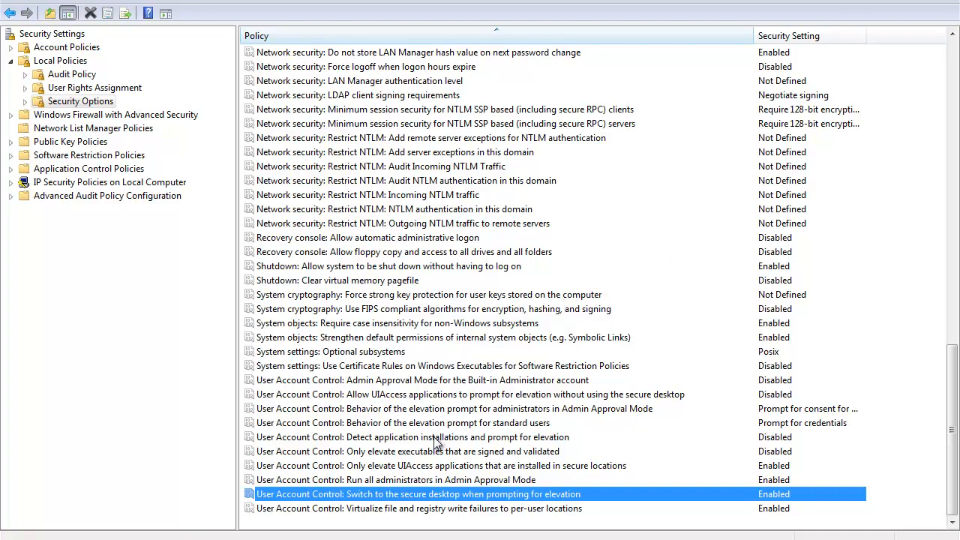
# Step: Open the 'Detect application installations and prompt for elevation' policy, showing Disabled
pyautogui.doubleClick(414, 437)
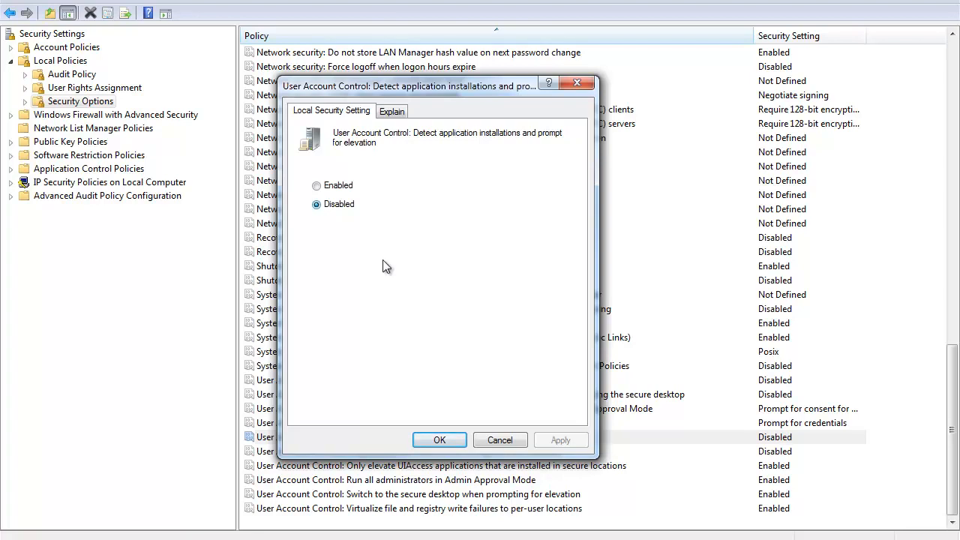
# Step: Close installation detection and open 'Only elevate signed and validated executables', set Disabled
pyautogui.click(440, 439)
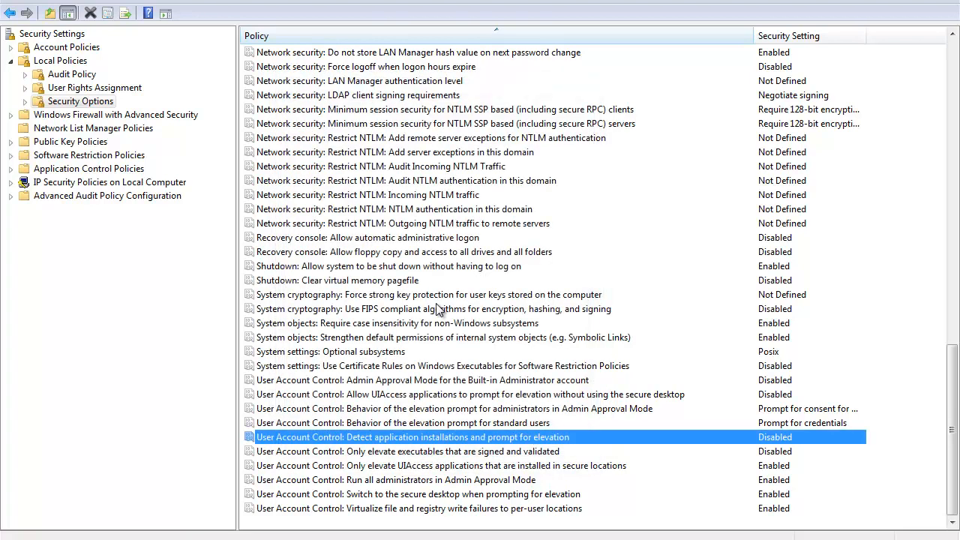
pyautogui.moveTo(535, 458)
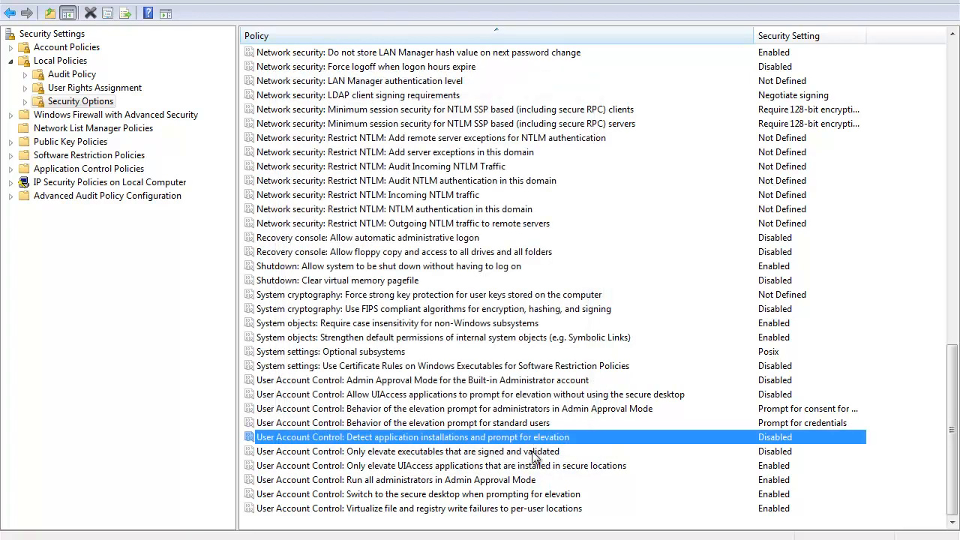
pyautogui.doubleClick(407, 450)
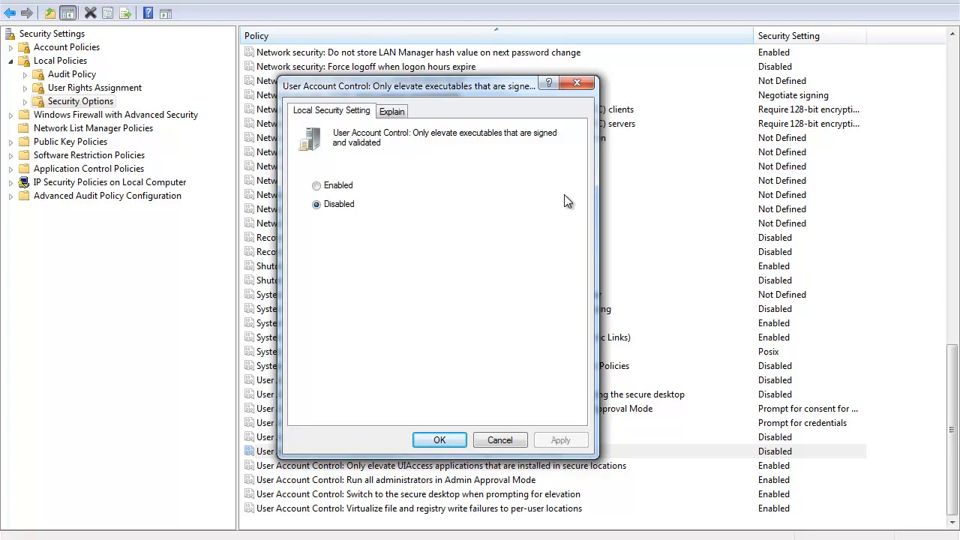
pyautogui.moveTo(494, 135)
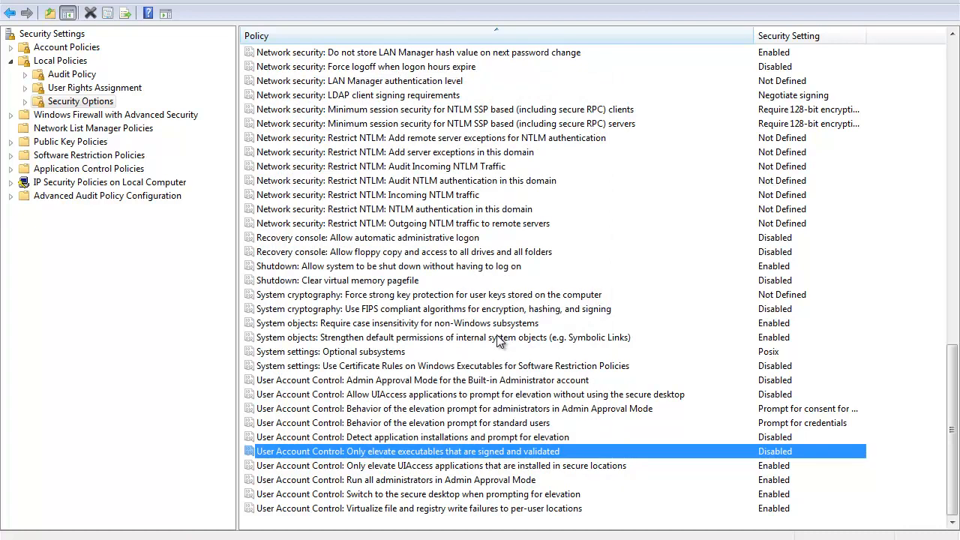
pyautogui.moveTo(437, 404)
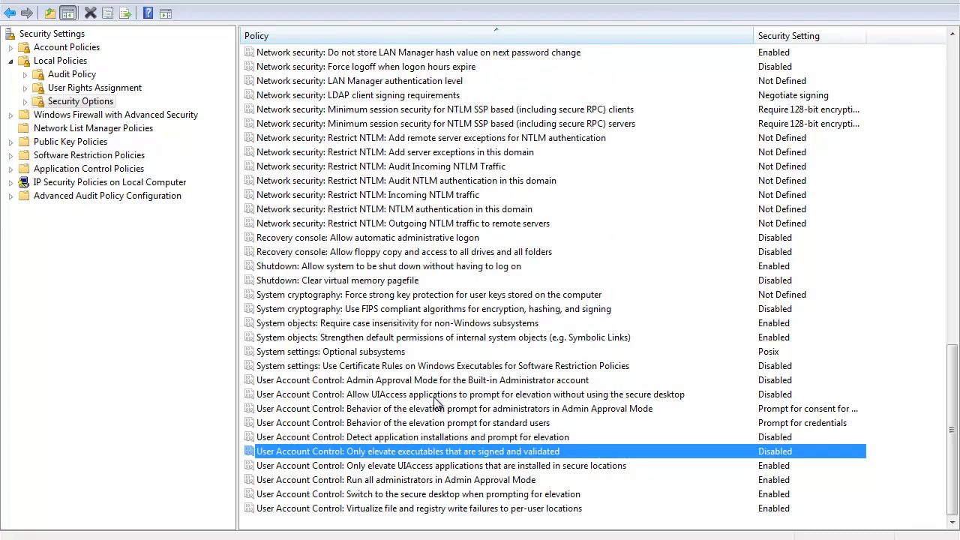
# Step: Review the UIAccess secure-desktop elevation policy as Disabled and close it unchanged
pyautogui.doubleClick(471, 394)
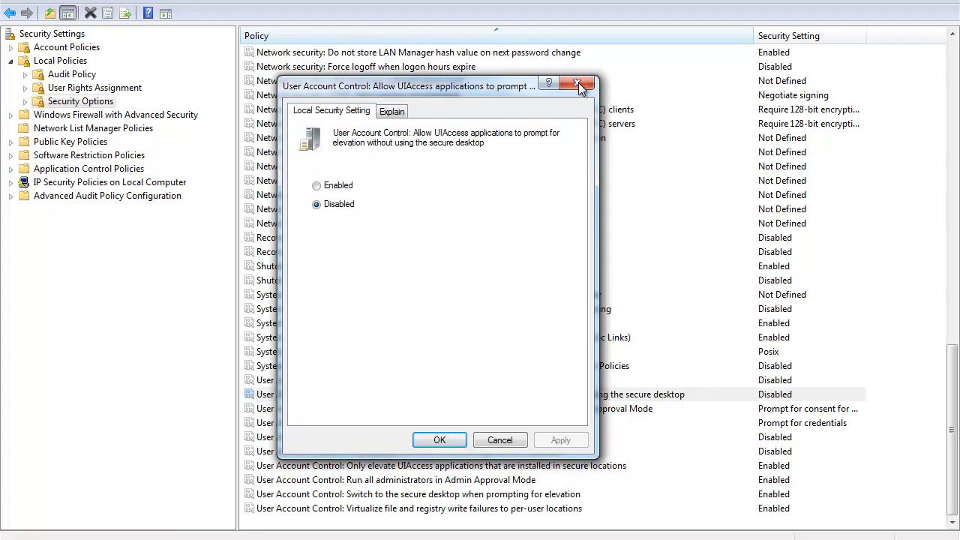
pyautogui.click(579, 84)
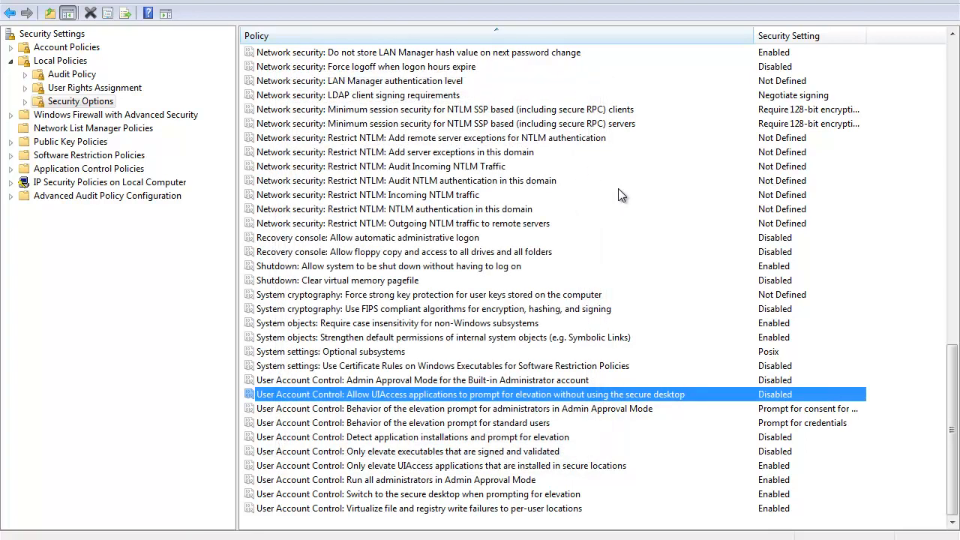